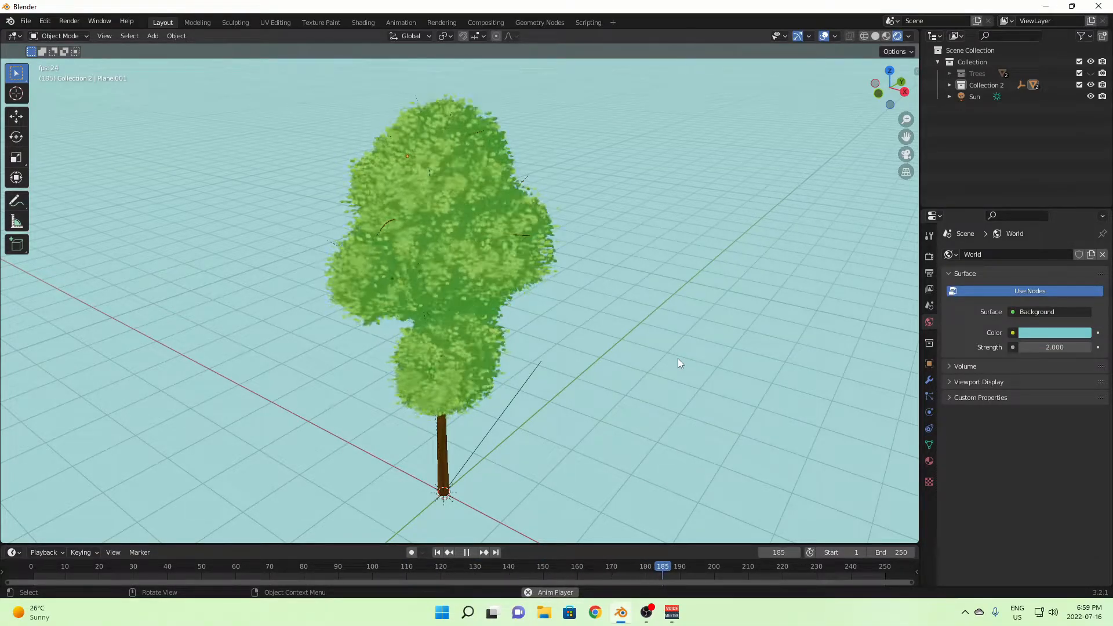
# Step: Stop the timeline playback before switching to the Trees collection at frame 0
pyautogui.click(466, 552)
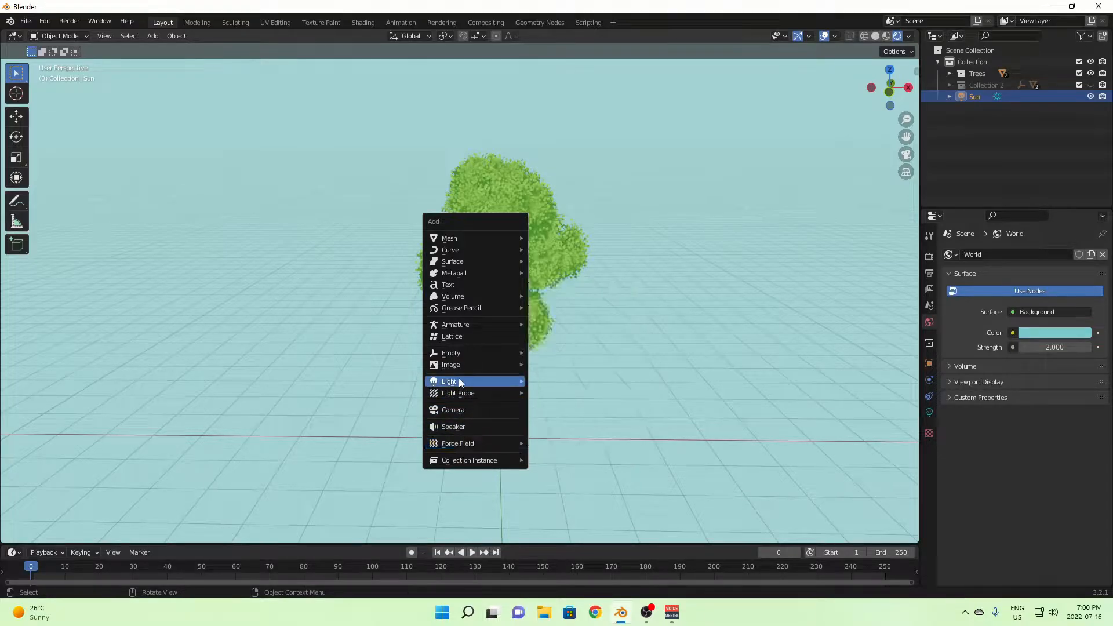
# Step: Add an Empty at the tree's base and parent the tree to it (Ctrl+P > Object)
pyautogui.click(452, 352)
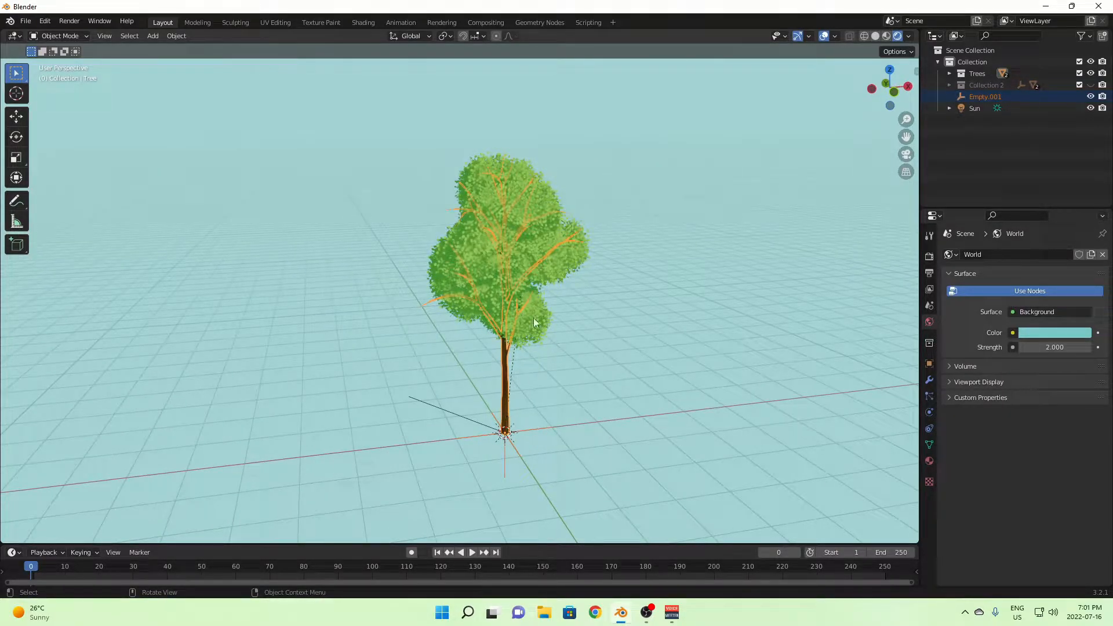
pyautogui.press('ctrl+p')
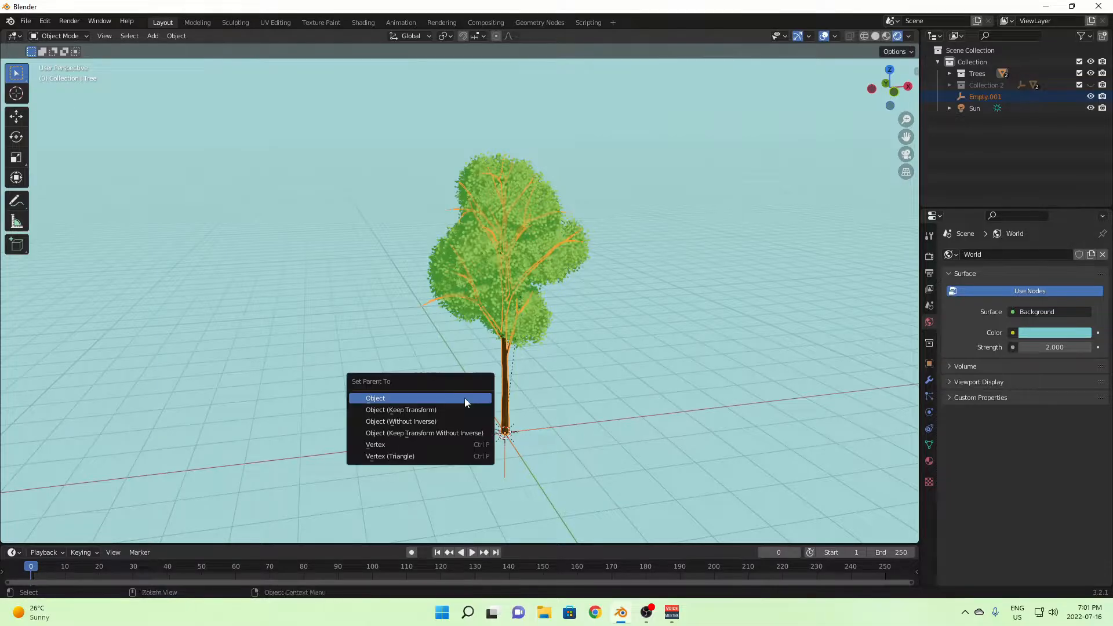
pyautogui.click(375, 398)
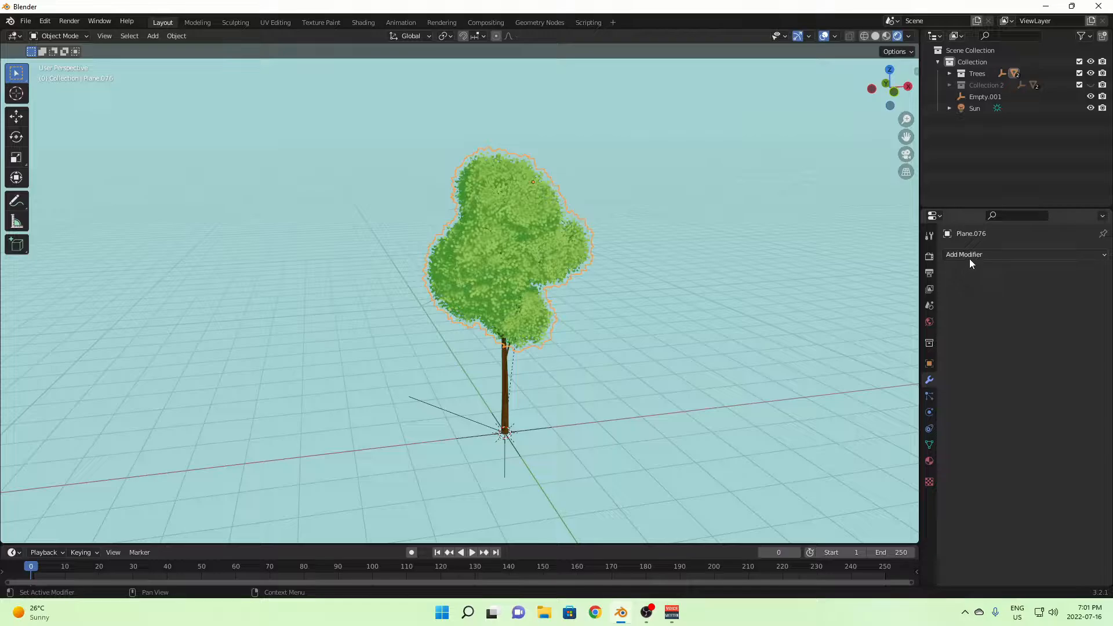
# Step: Add a Displace modifier with a new texture named TX_TreeWave using Object coordinates
pyautogui.click(964, 254)
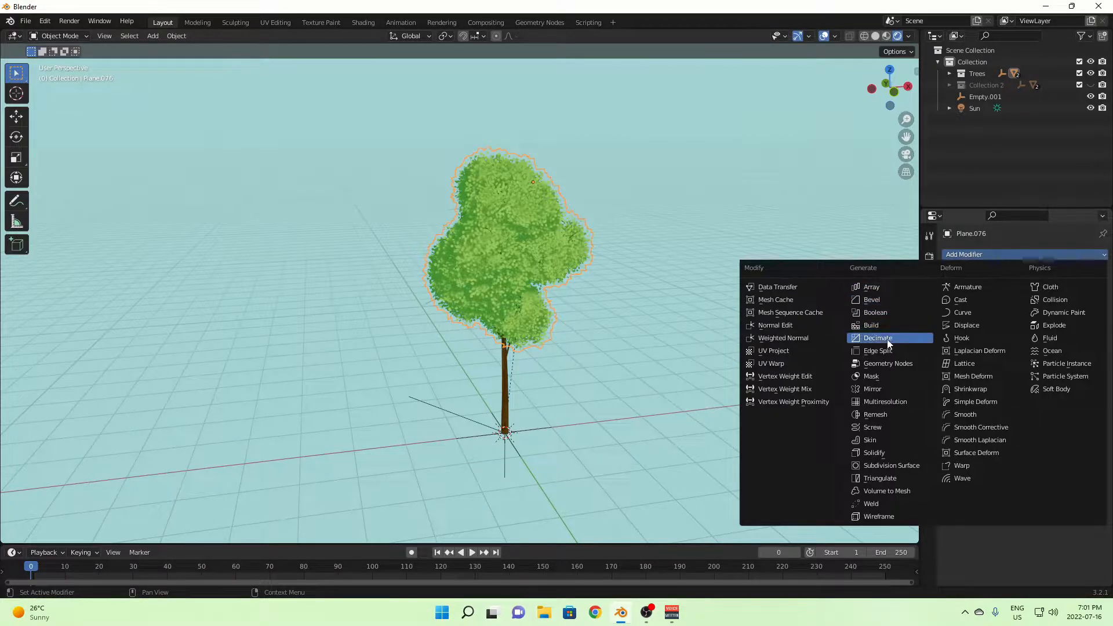
pyautogui.moveTo(882, 503)
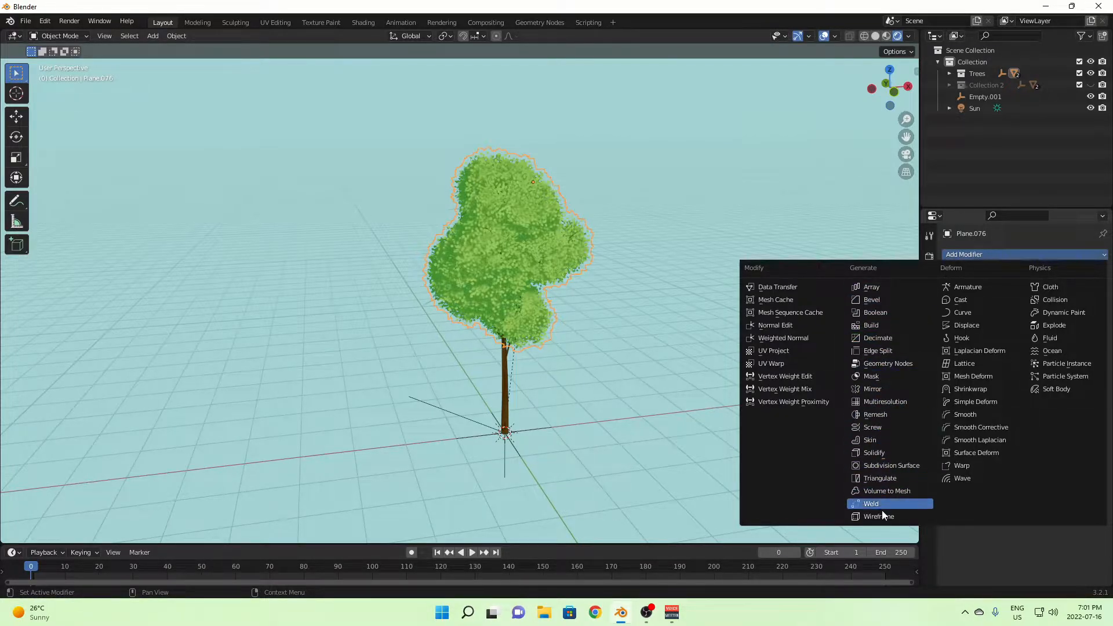
pyautogui.moveTo(897, 337)
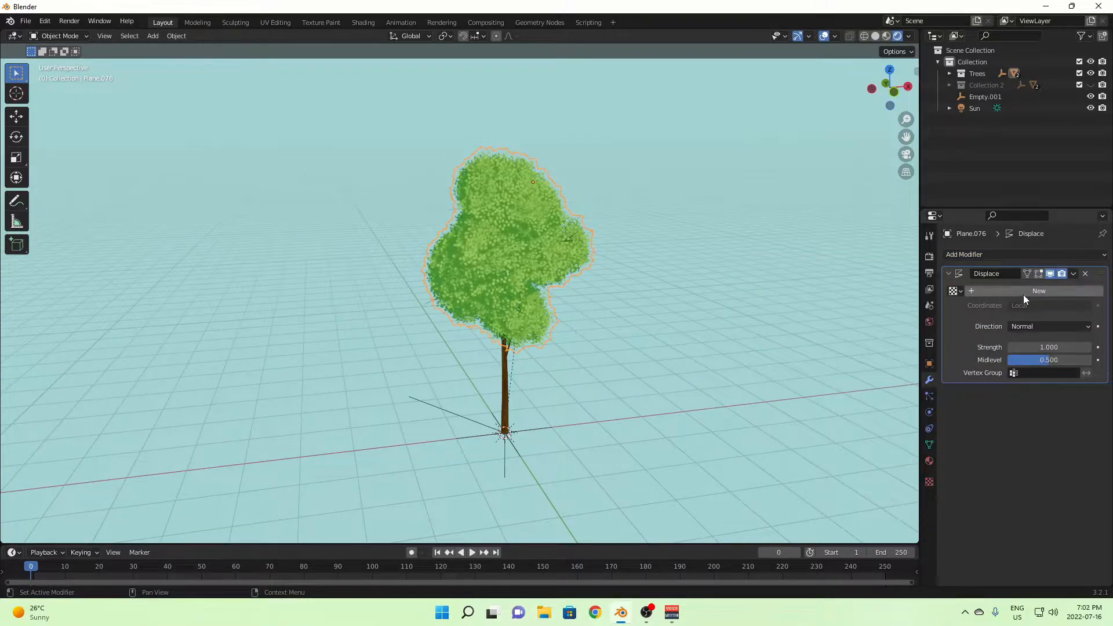
pyautogui.click(1039, 290)
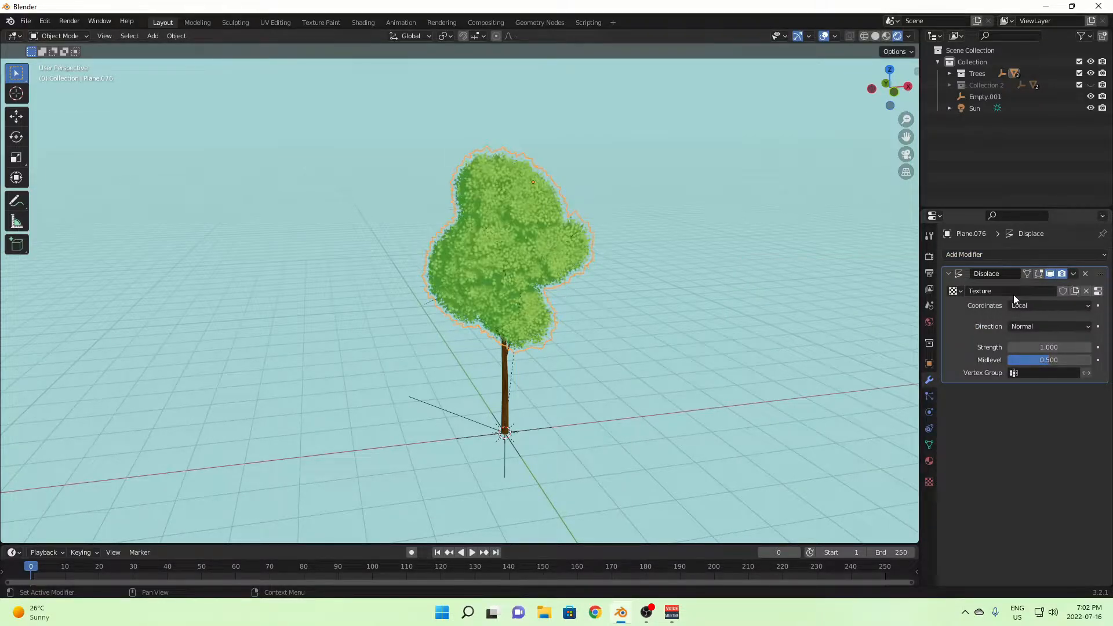
pyautogui.doubleClick(980, 292)
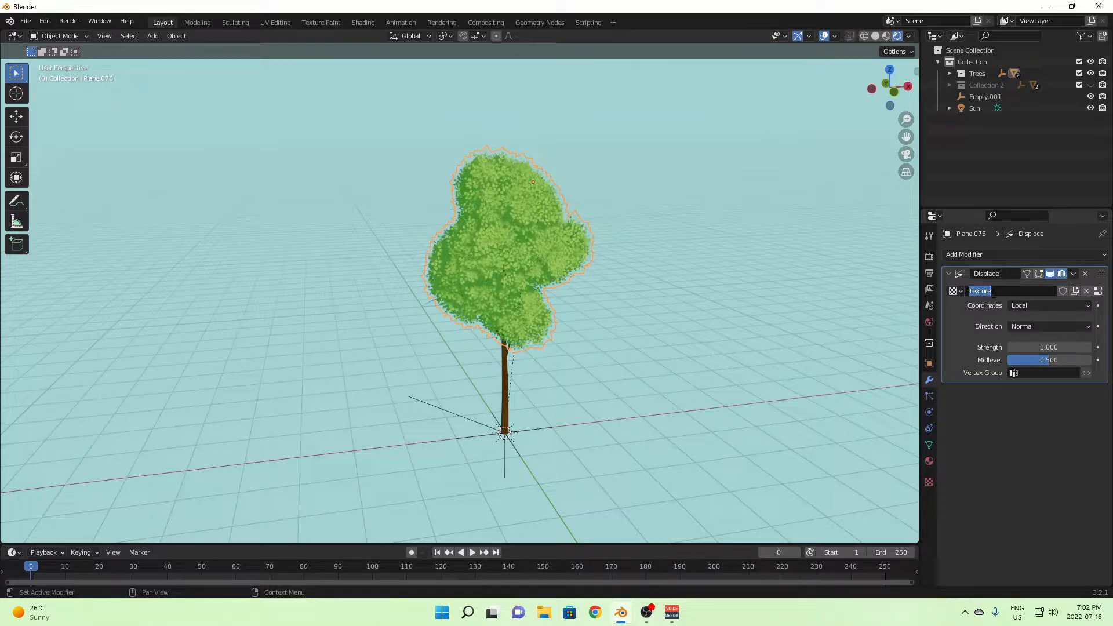
pyautogui.write('TX_TreeWave')
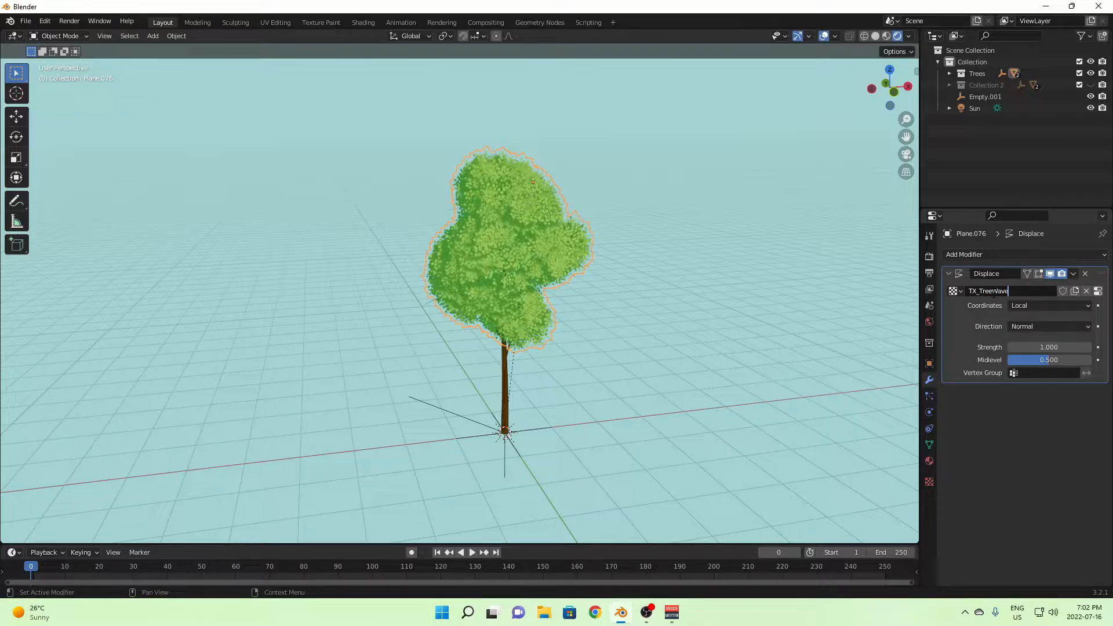
pyautogui.click(1047, 305)
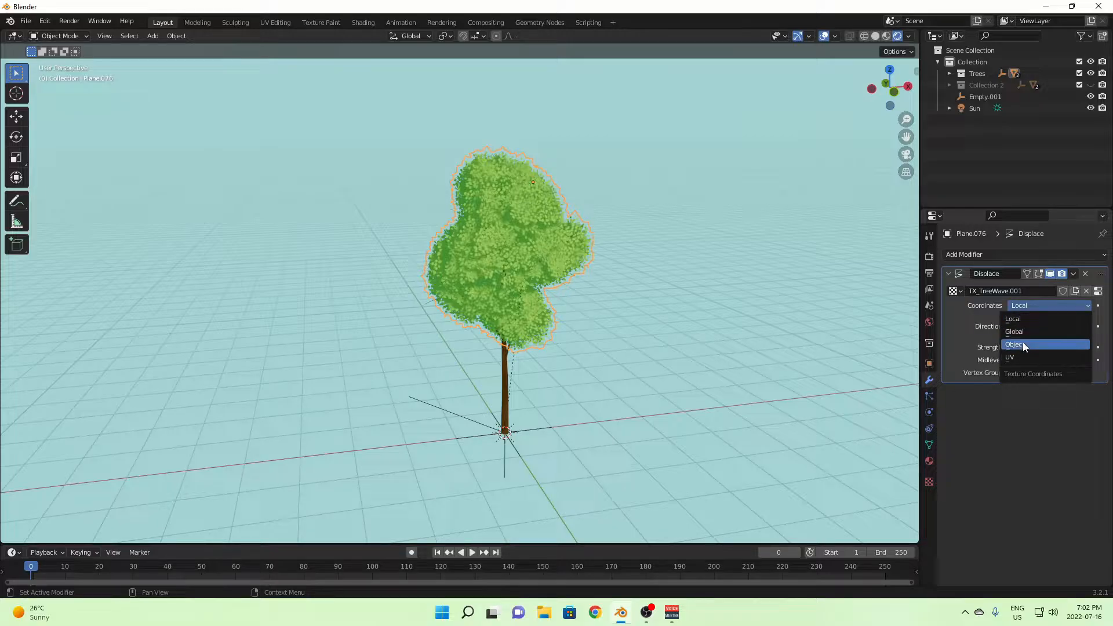
pyautogui.click(1015, 345)
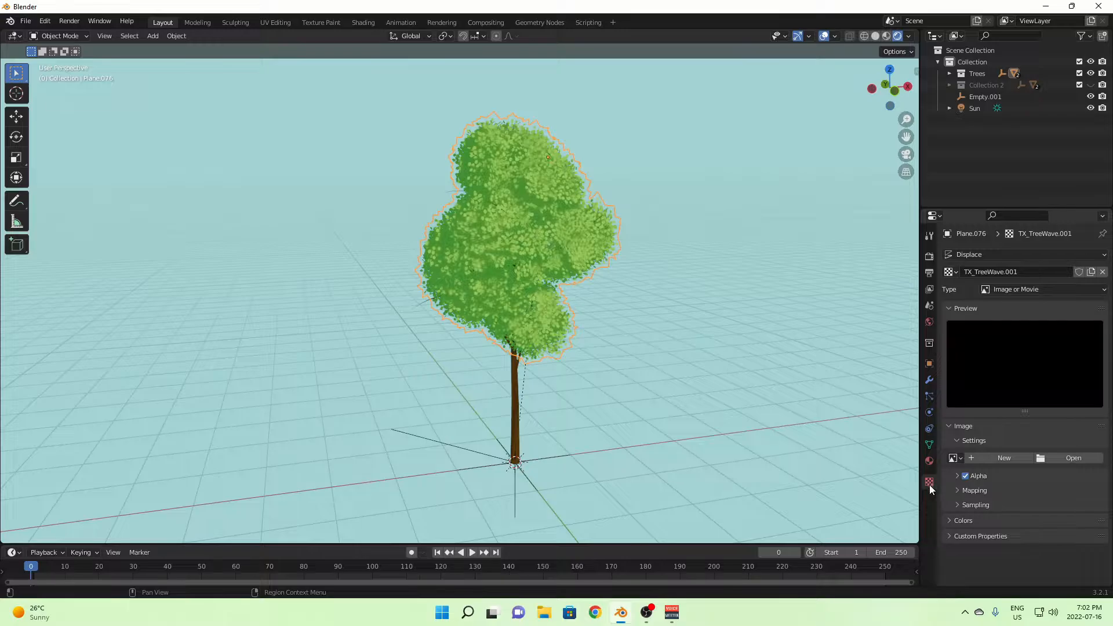
# Step: Set the TX_TreeWave.001 texture type to Wood with the Bands pattern
pyautogui.click(1041, 289)
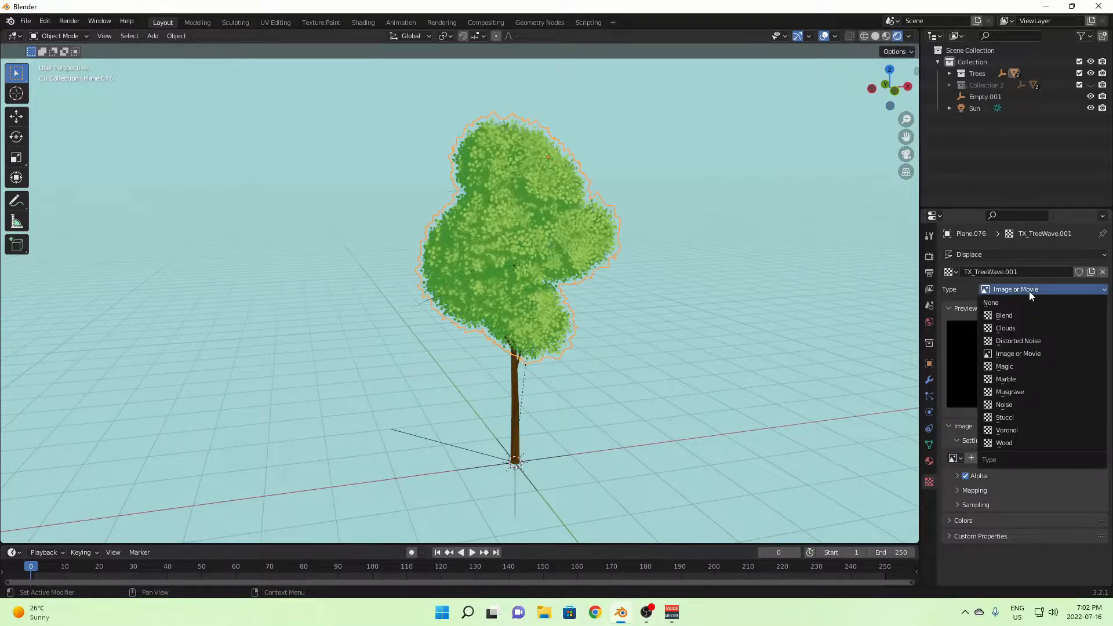
pyautogui.click(1005, 441)
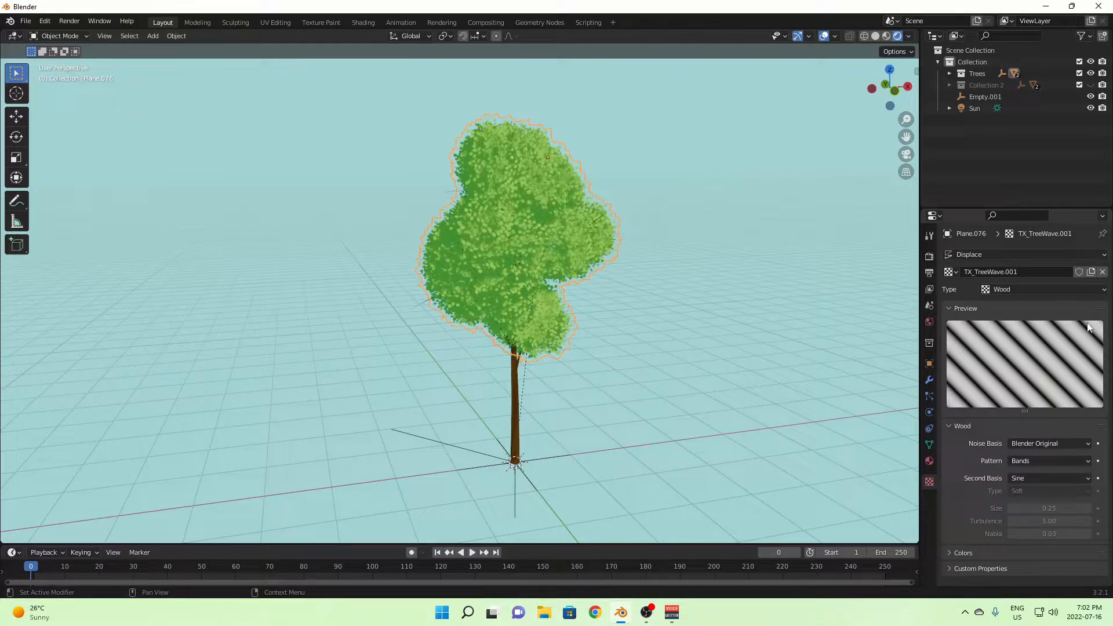
pyautogui.click(1048, 478)
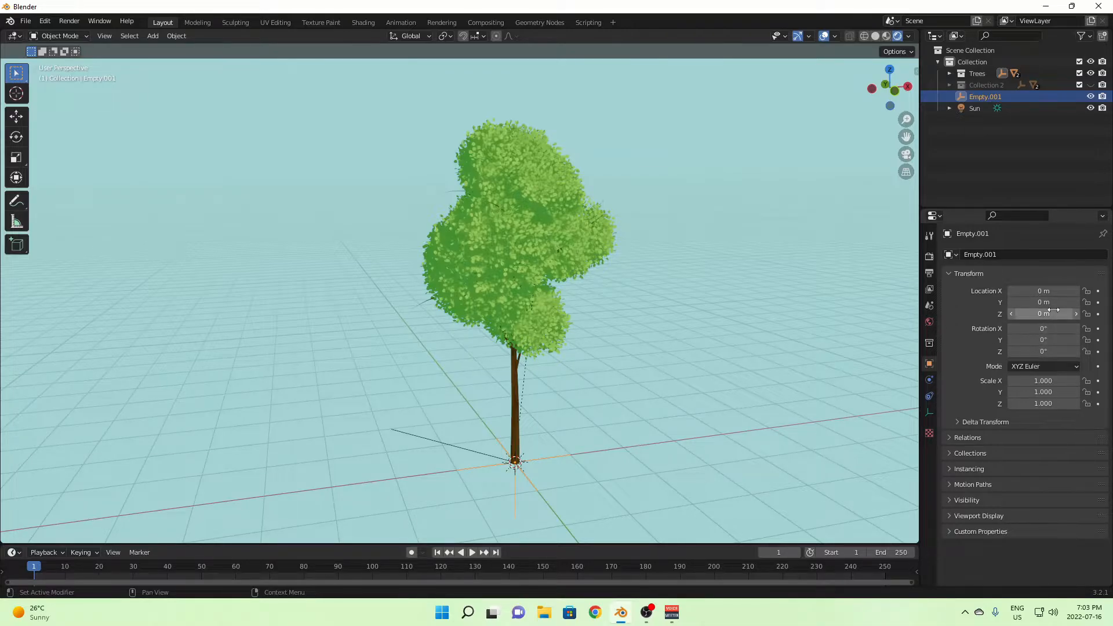
# Step: Enter #frame/5 as the empty's Location Z driver and play the timeline
pyautogui.doubleClick(1044, 314)
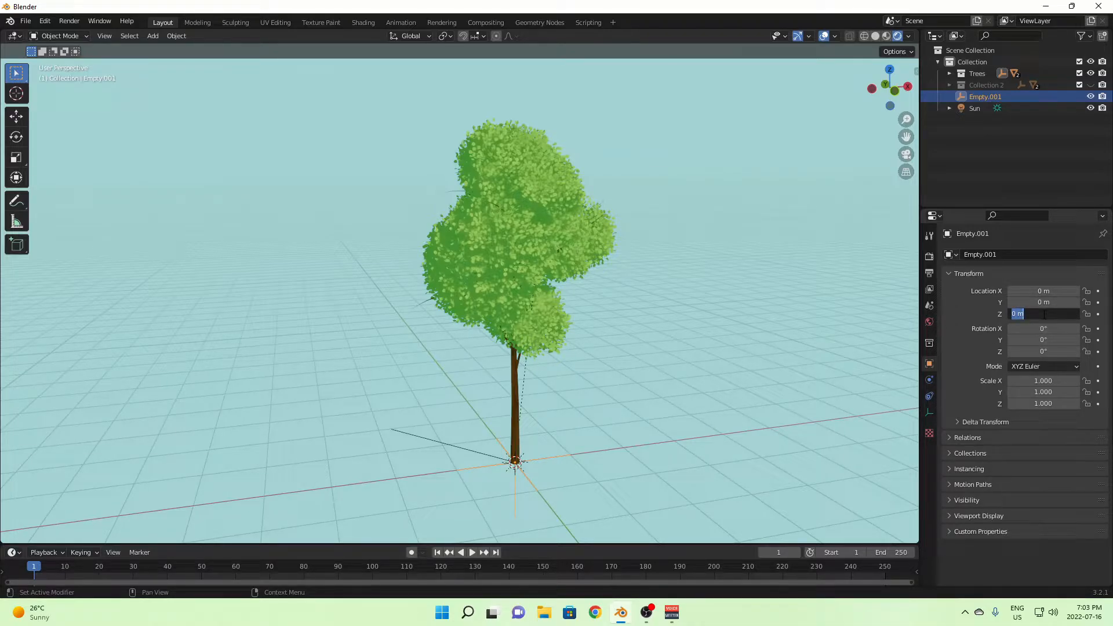
pyautogui.write('#frame')
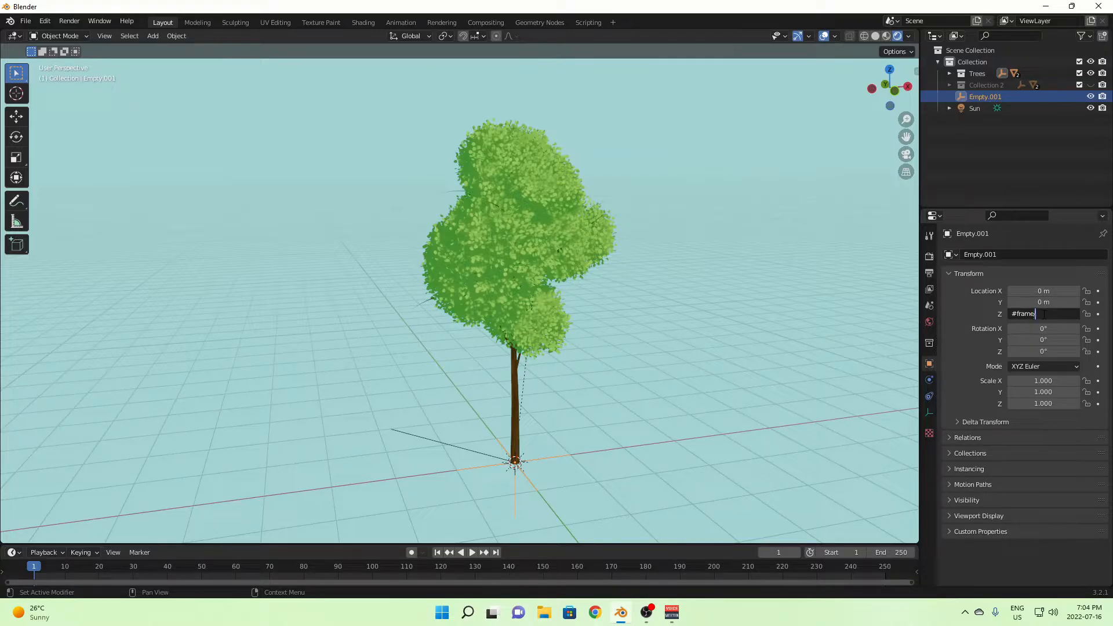
pyautogui.write('/5')
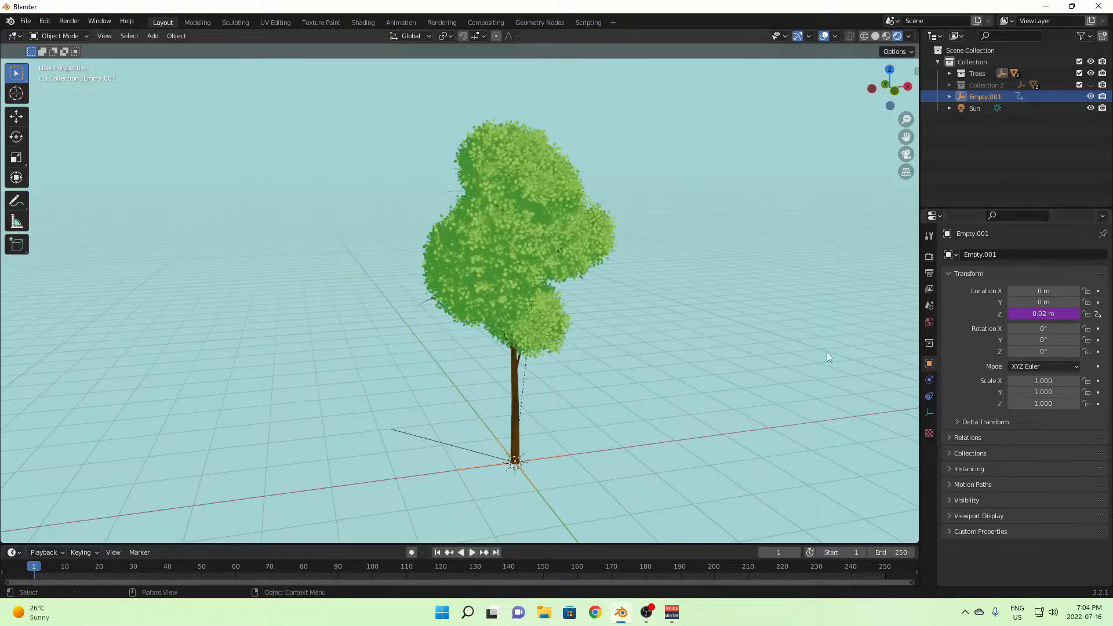
pyautogui.click(472, 552)
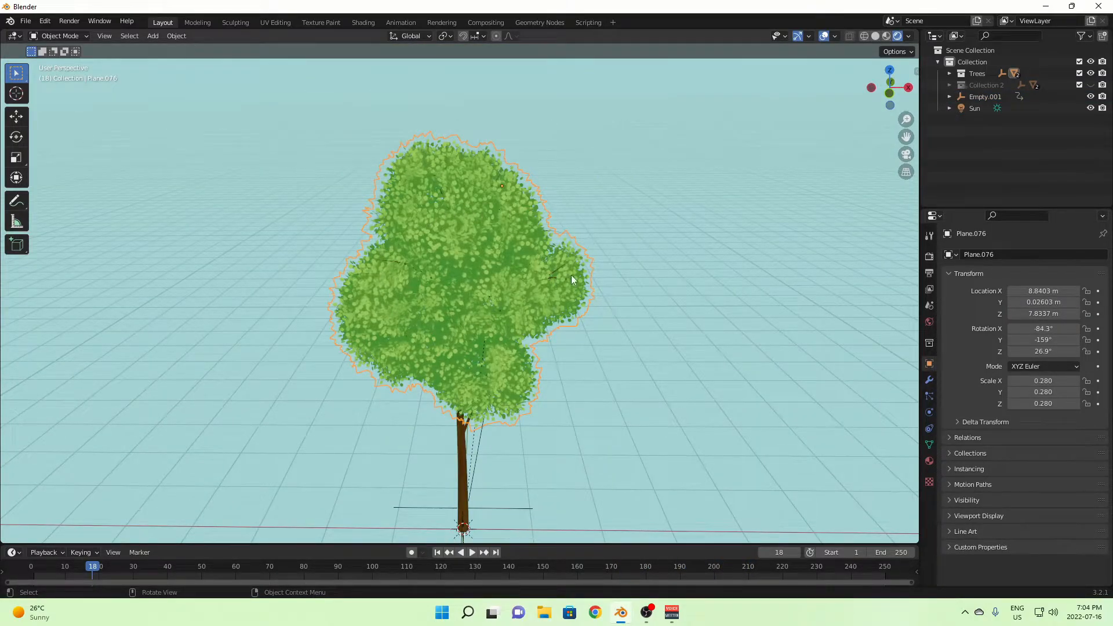
# Step: Scale the new icosphere in Edit Mode to enclose the foliage canopy, then toggle modes on the foliage
pyautogui.press('Tab')
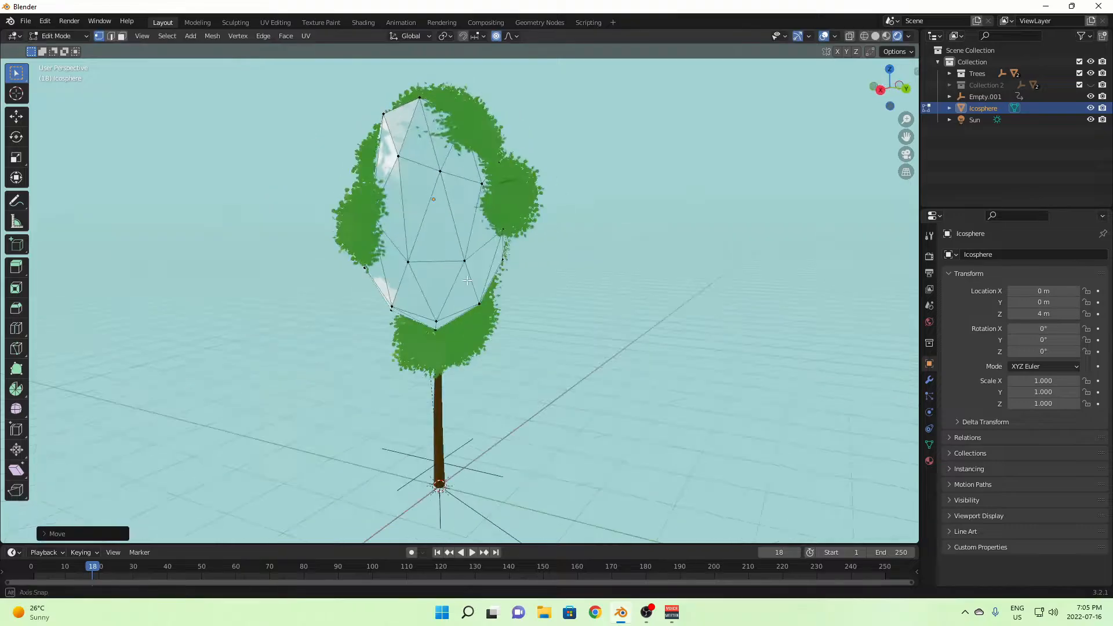
pyautogui.moveTo(468, 281); pyautogui.dragTo(525, 244)
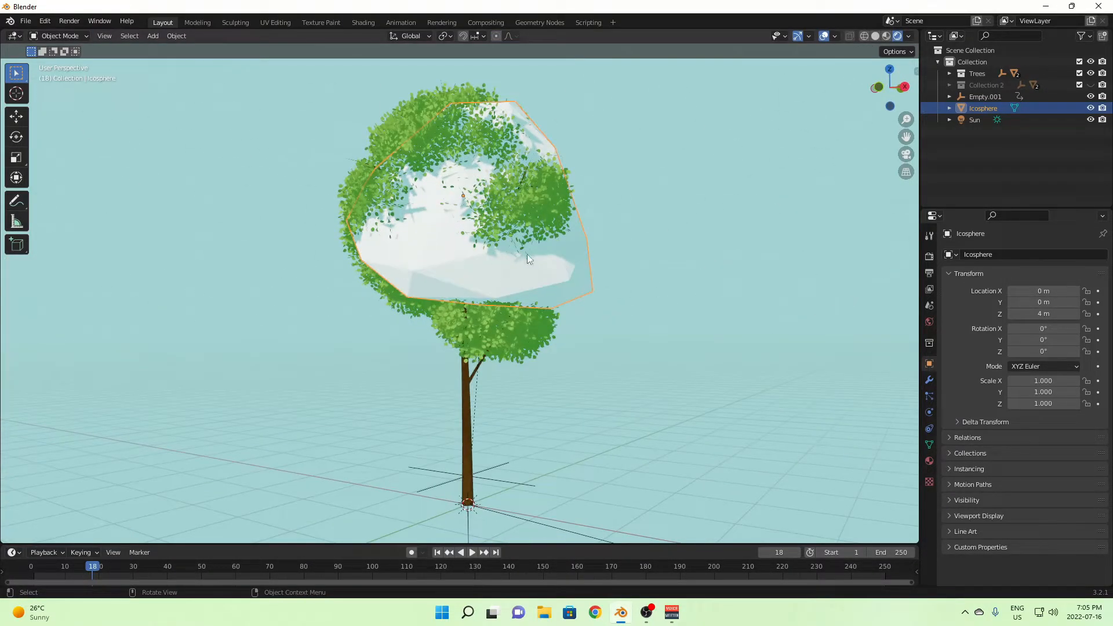
pyautogui.moveTo(542, 270)
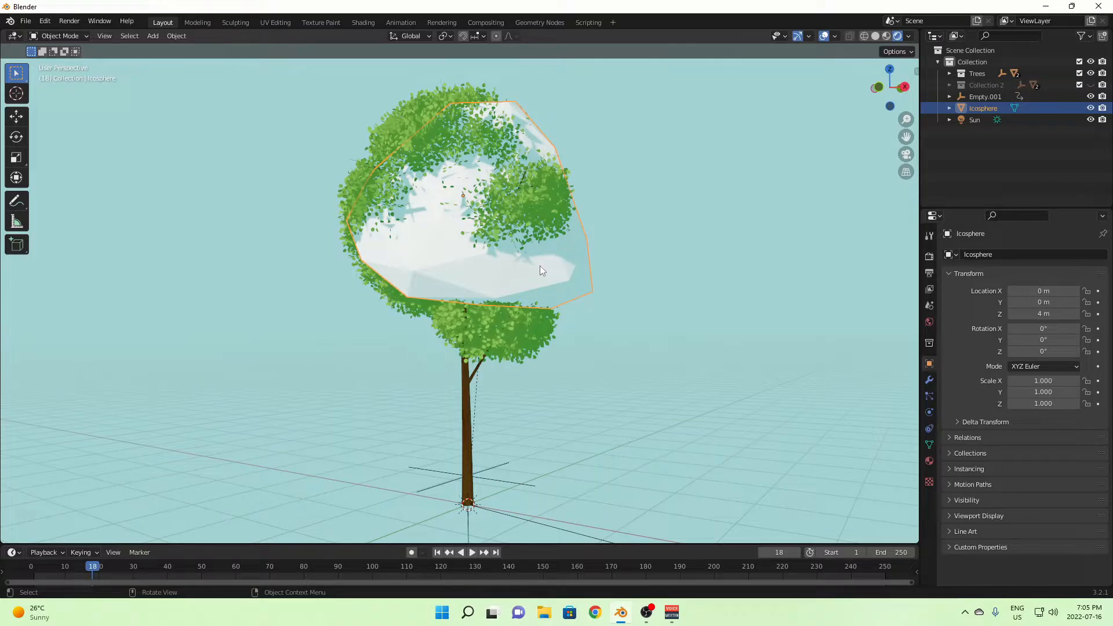
pyautogui.moveTo(495, 248)
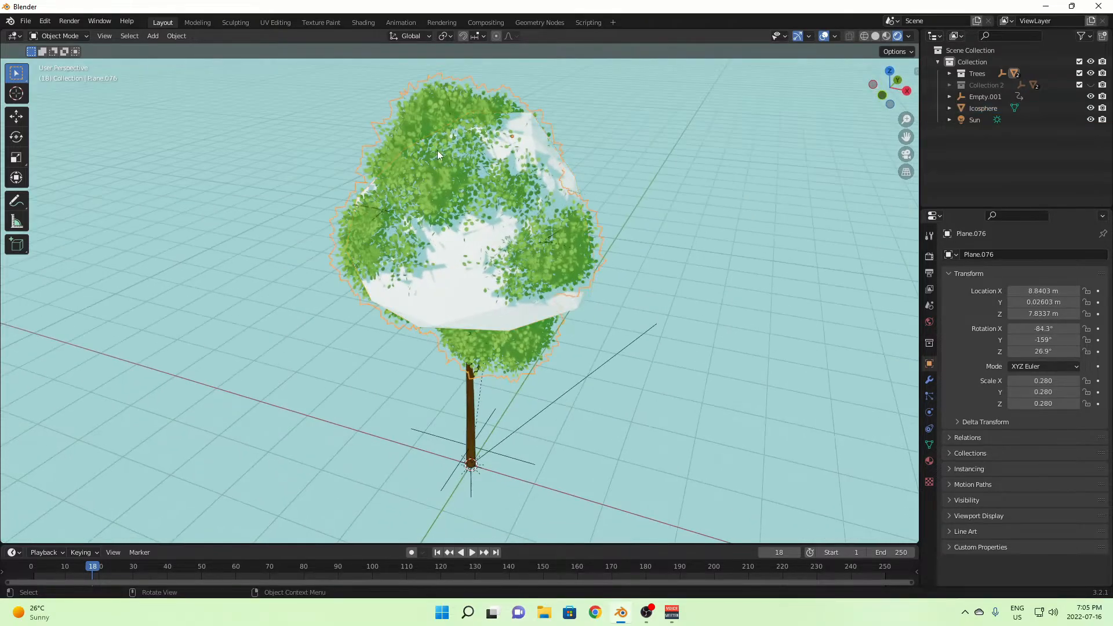
pyautogui.press('Tab')
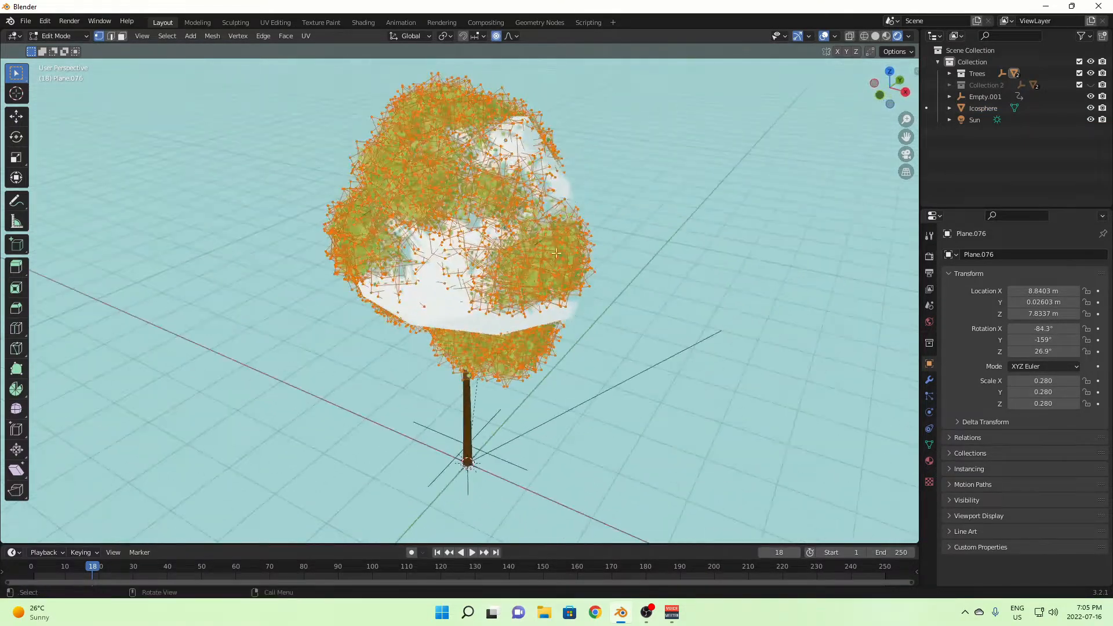
pyautogui.press('Tab')
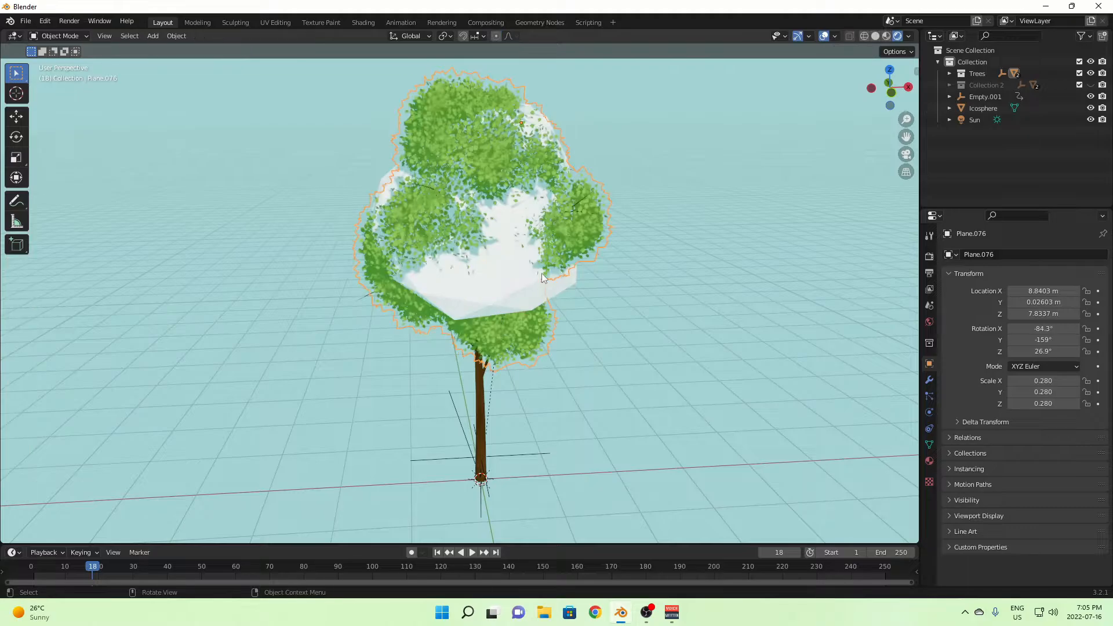
pyautogui.press('Tab')
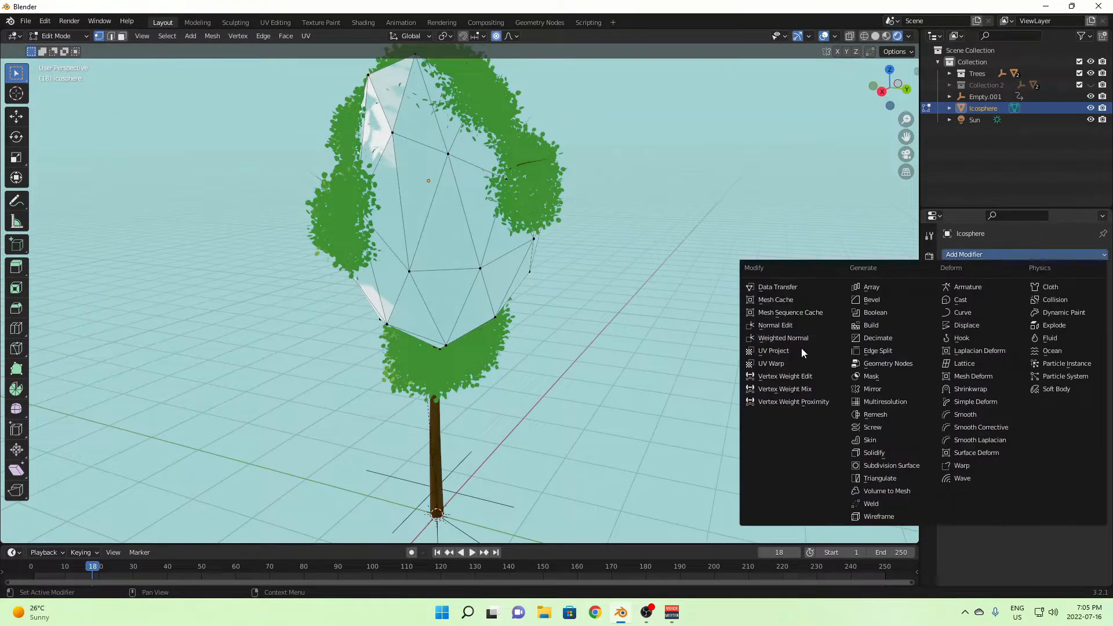
pyautogui.moveTo(893, 465)
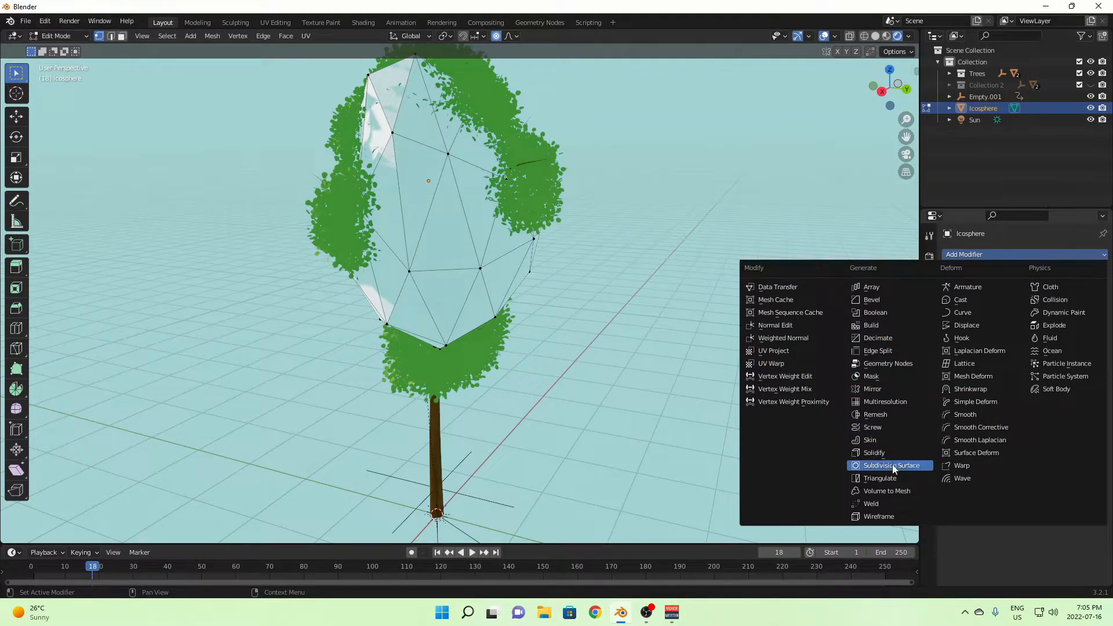
# Step: Add a Subdivision Surface modifier to the icosphere and set it to Simple
pyautogui.click(888, 465)
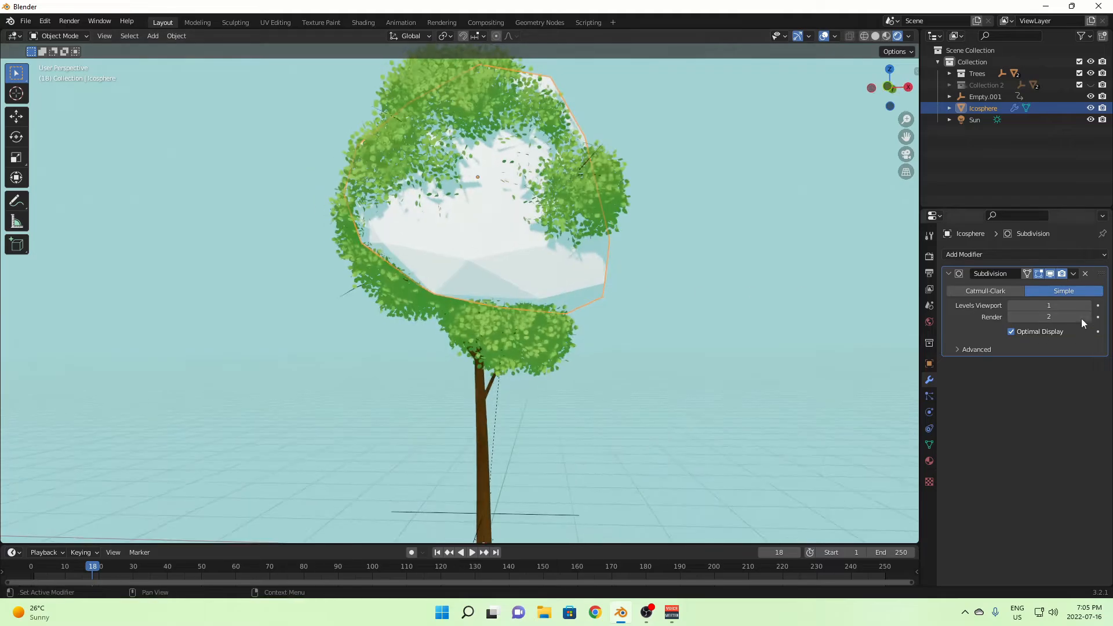
pyautogui.click(1074, 274)
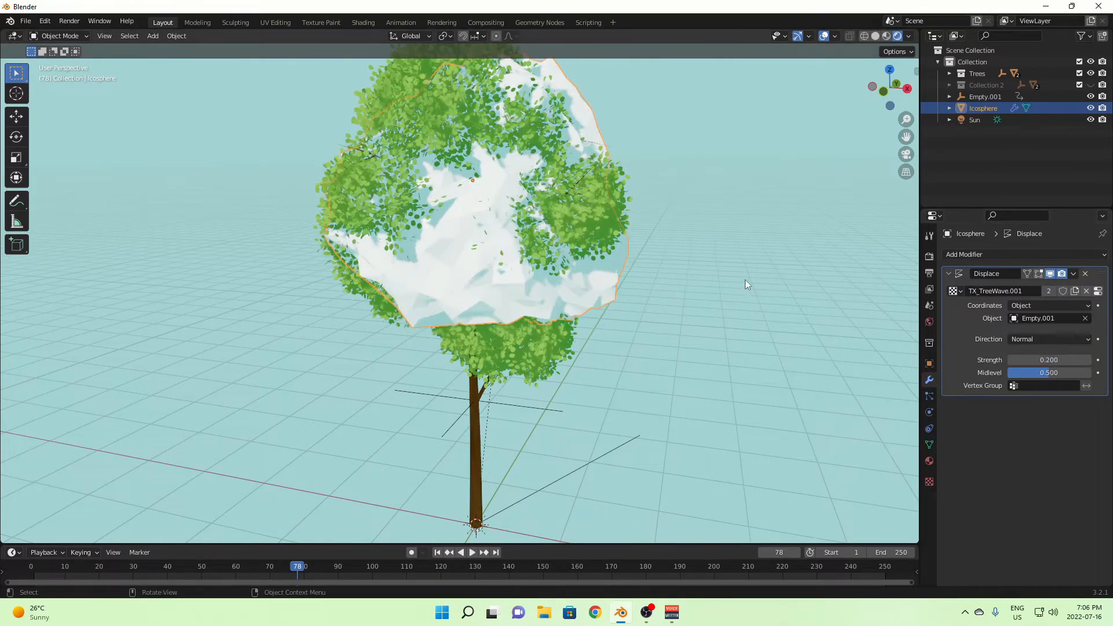
# Step: Play and pause the timeline to preview the icosphere's 0.1-strength wave displacement
pyautogui.click(472, 552)
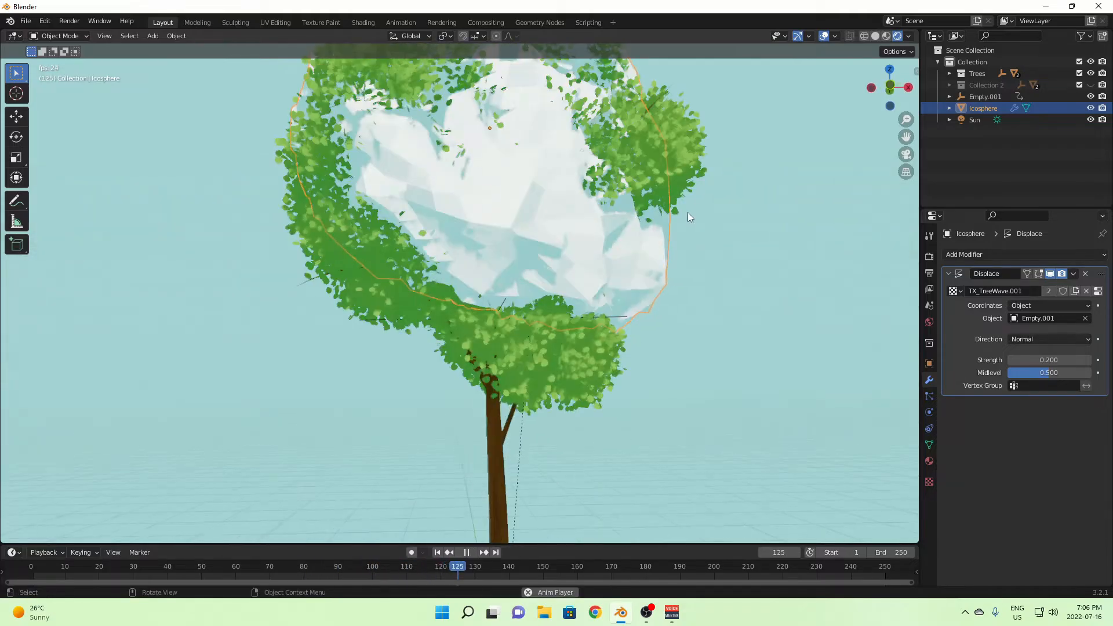
pyautogui.click(467, 552)
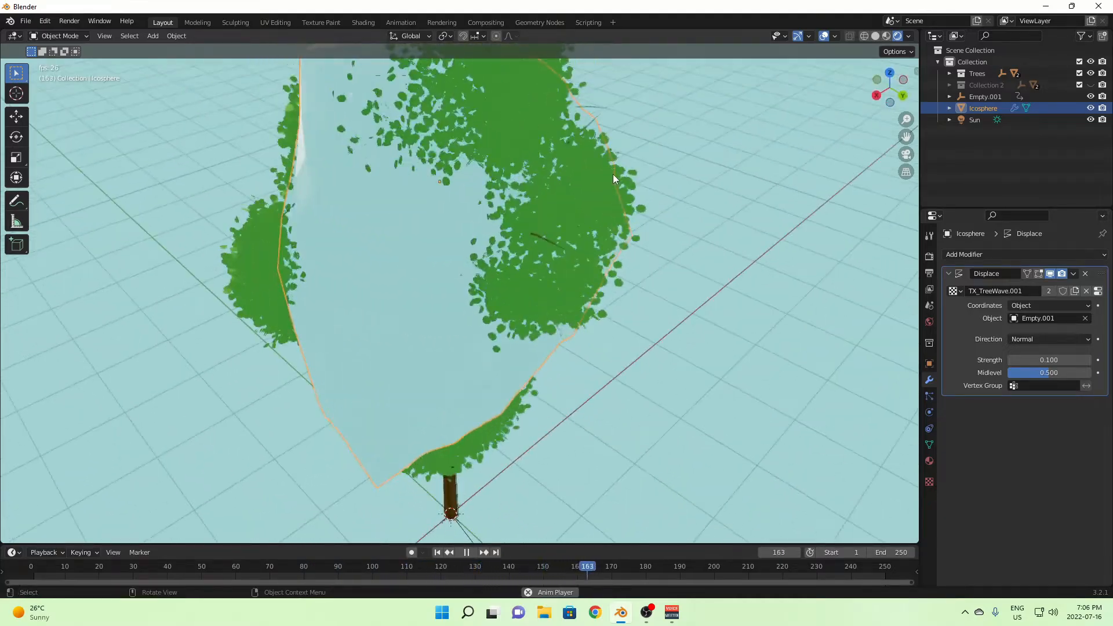
pyautogui.click(467, 552)
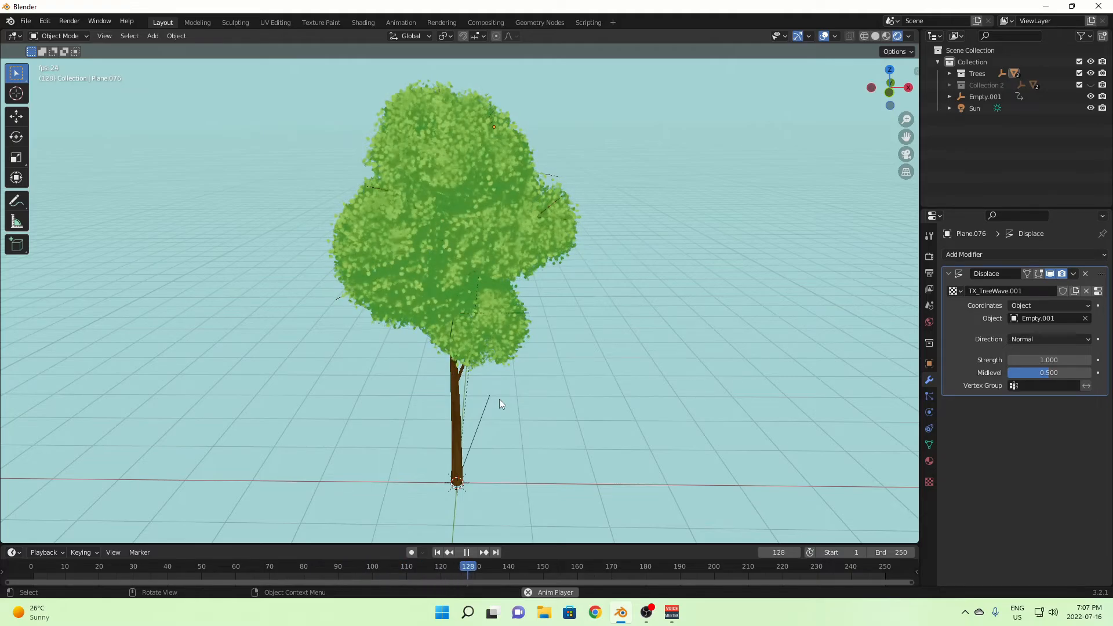
# Step: Play the timeline to watch the full foliage sway at Displace strength 1.0
pyautogui.click(466, 552)
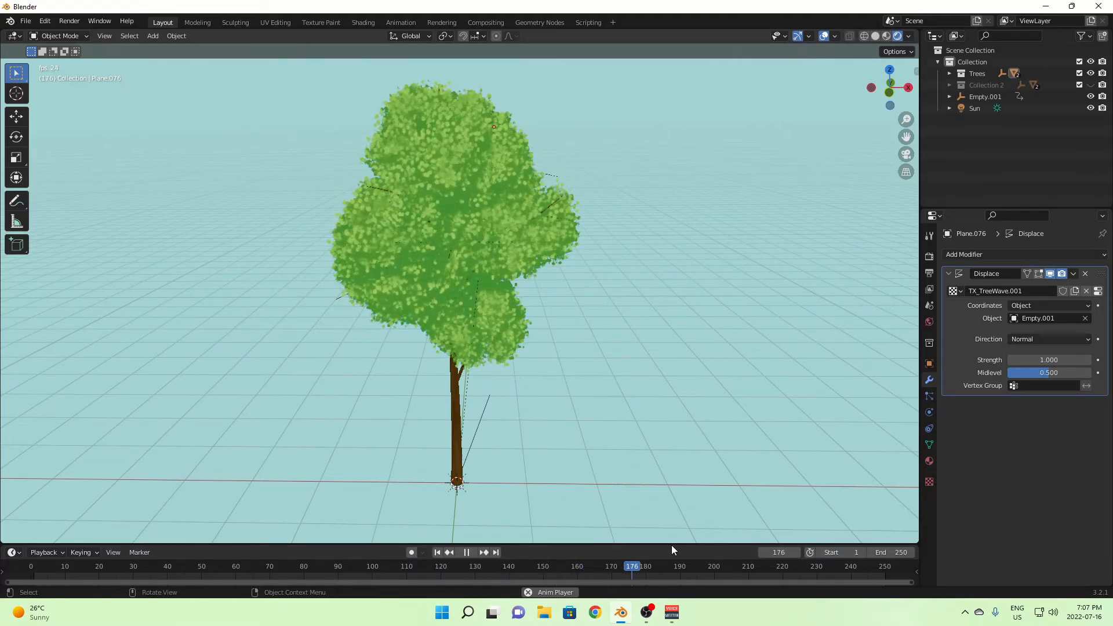